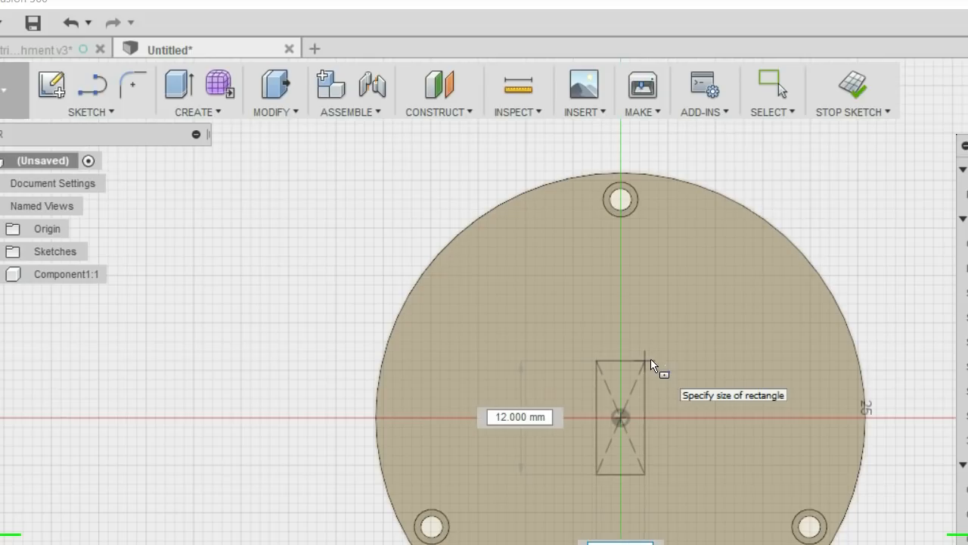
left_click(519, 417)
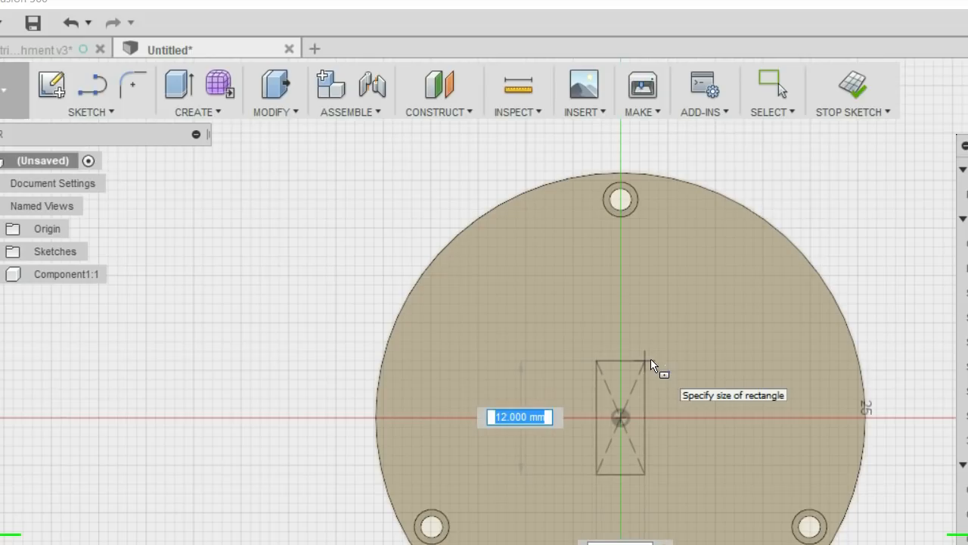